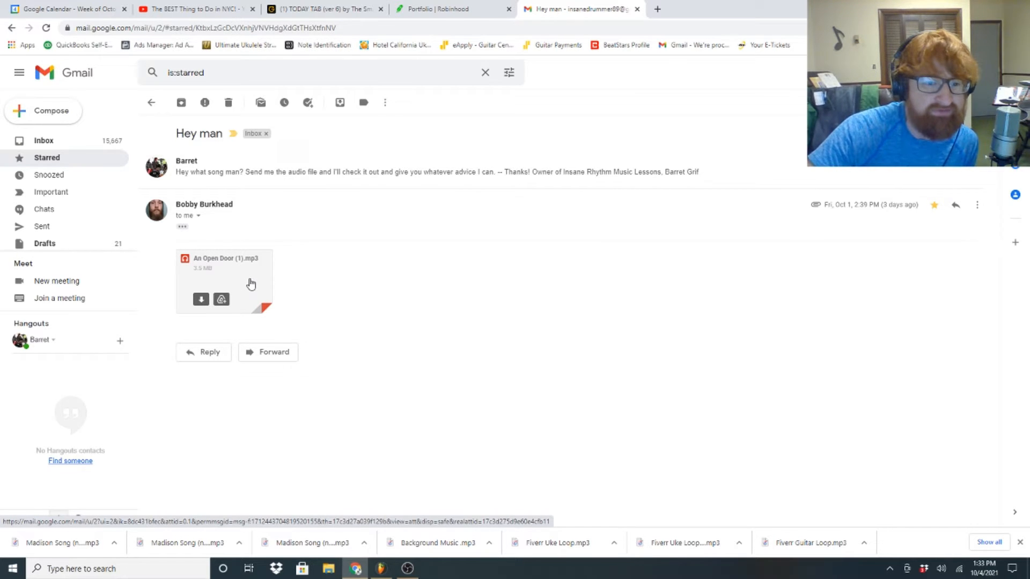
- Open the An Open Door (1).mp3 attachment preview and start it playing
click(224, 261)
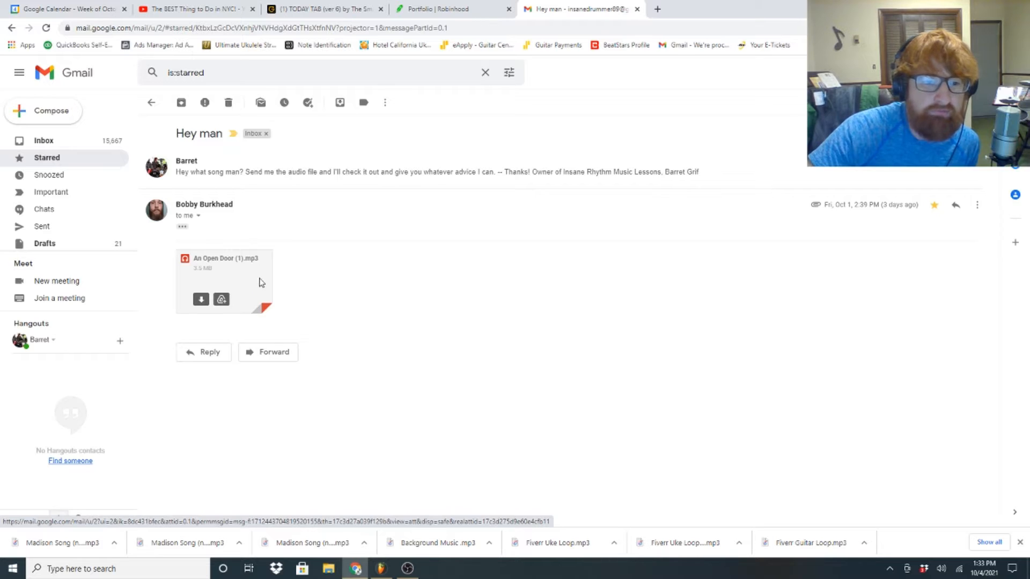
click(225, 261)
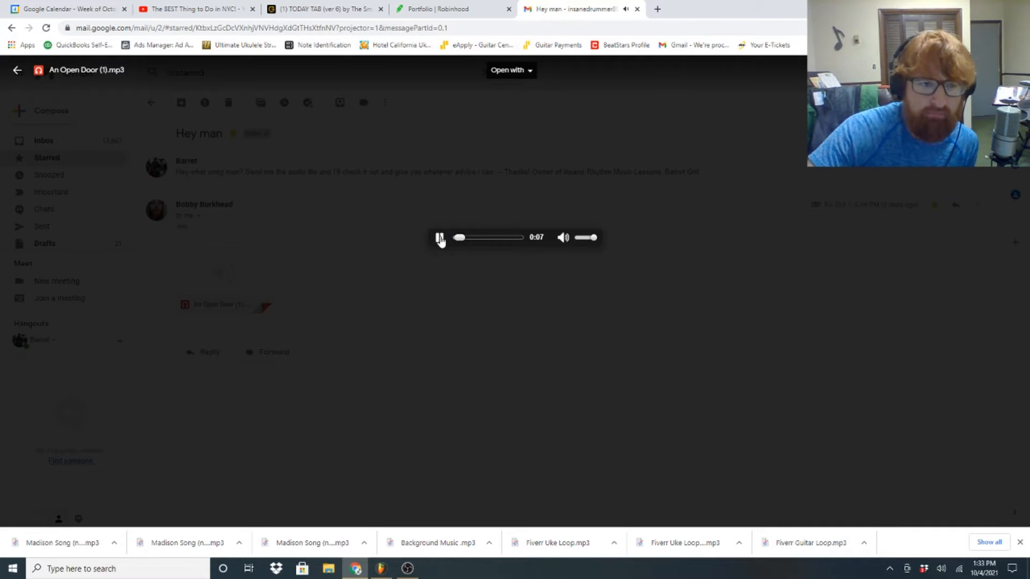
- Restart An Open Door from 0:00 in the Gmail preview player
click(438, 237)
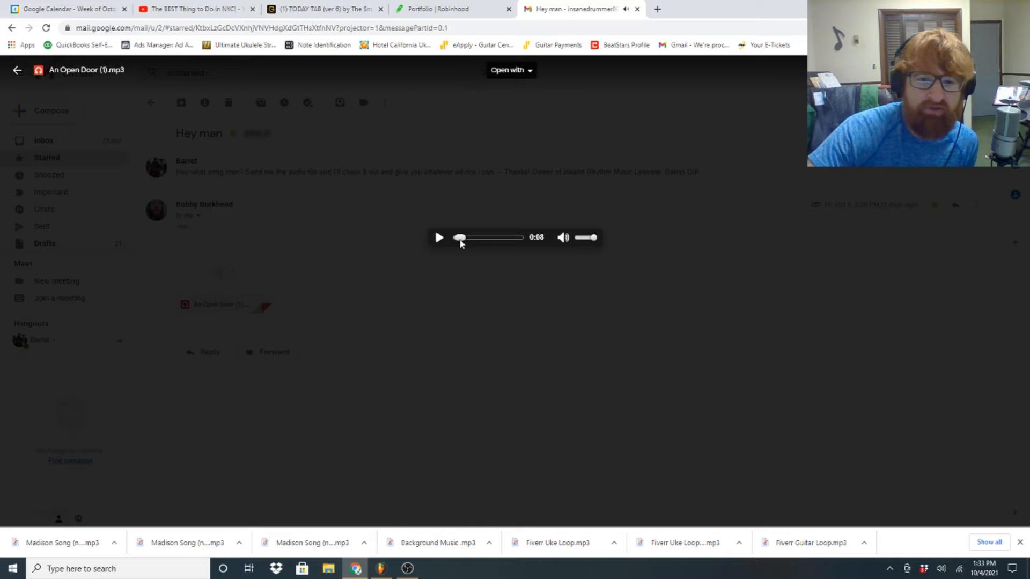
click(457, 237)
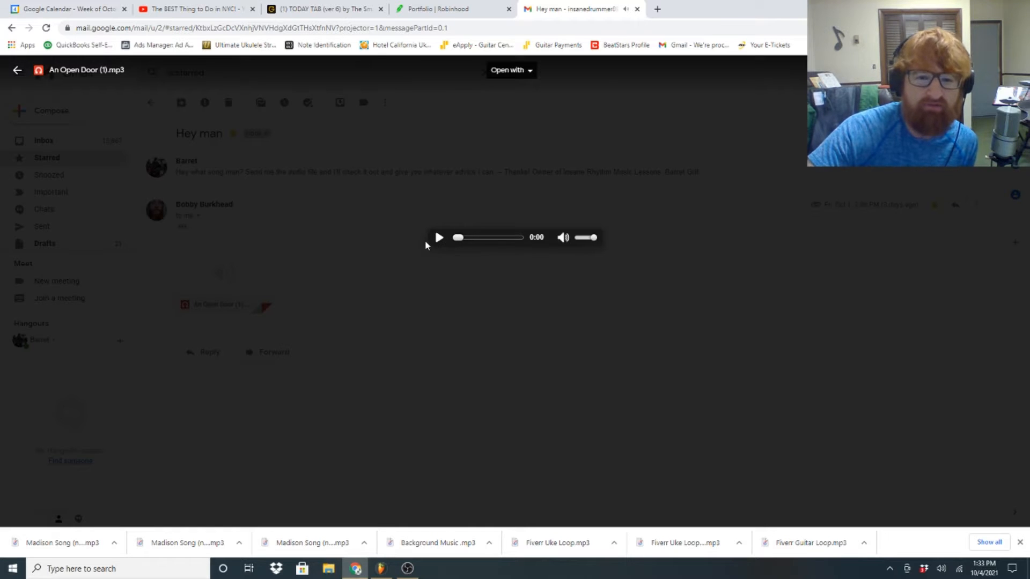
click(439, 237)
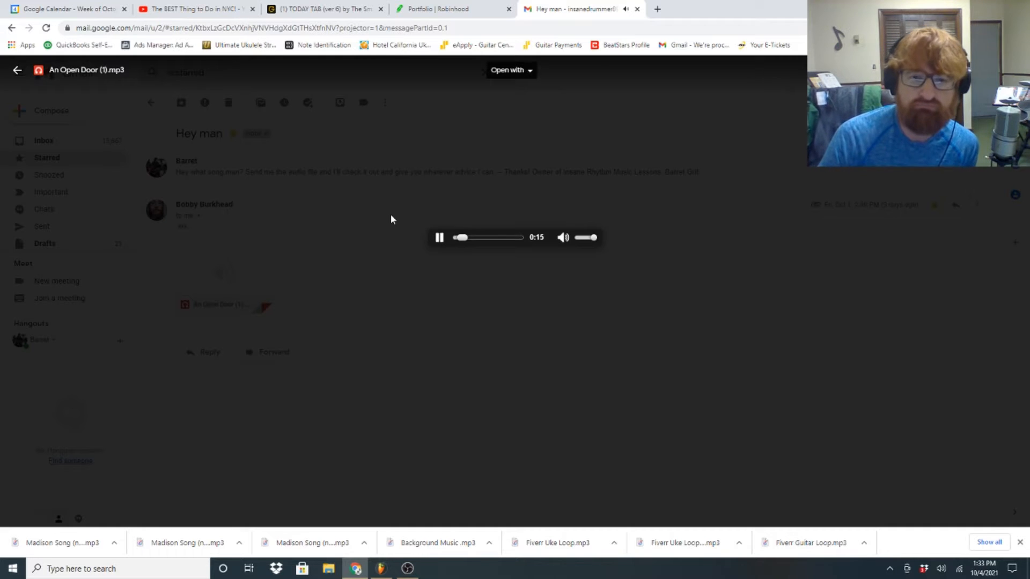
- Pause for comments around 0:16 and 0:27, resuming playback after each
click(439, 237)
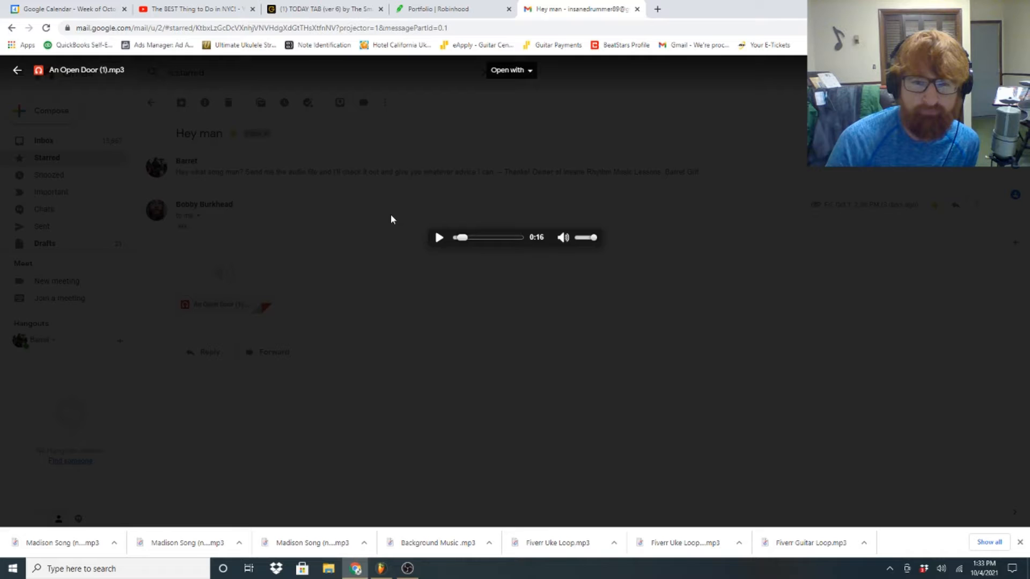
click(438, 237)
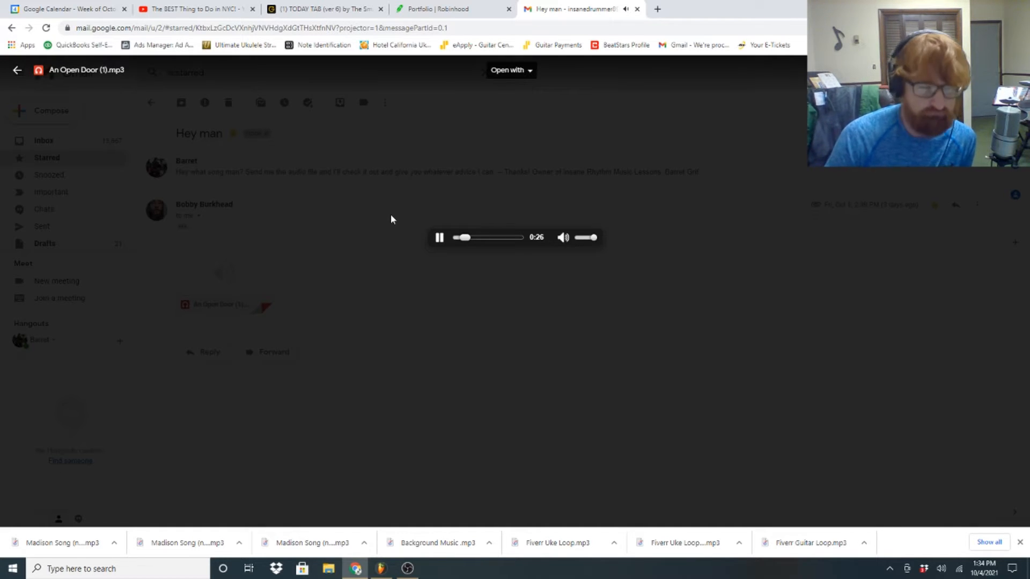
click(439, 237)
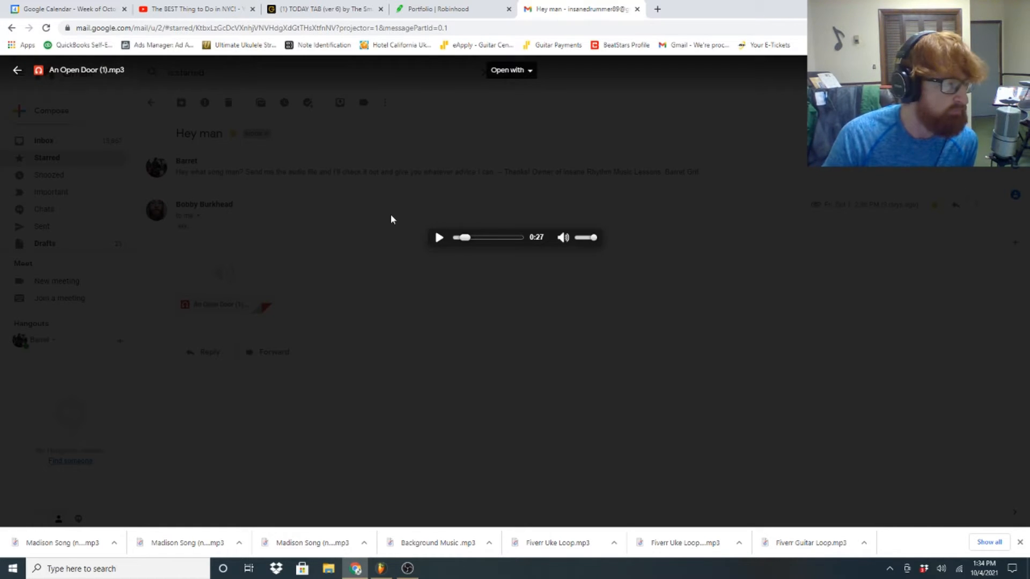
click(439, 237)
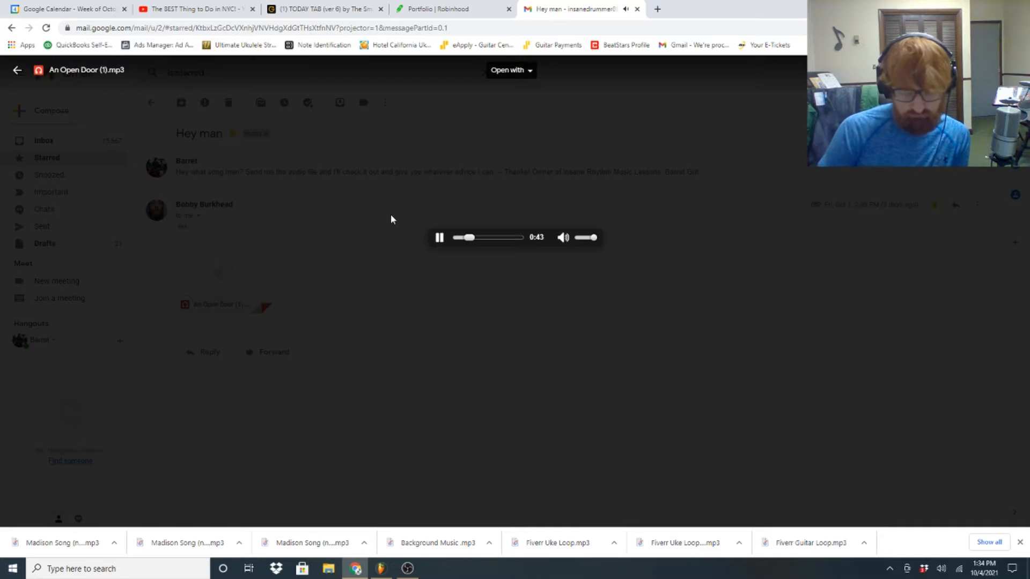
- Pause An Open Door at 0:44 in the Gmail preview player
click(438, 237)
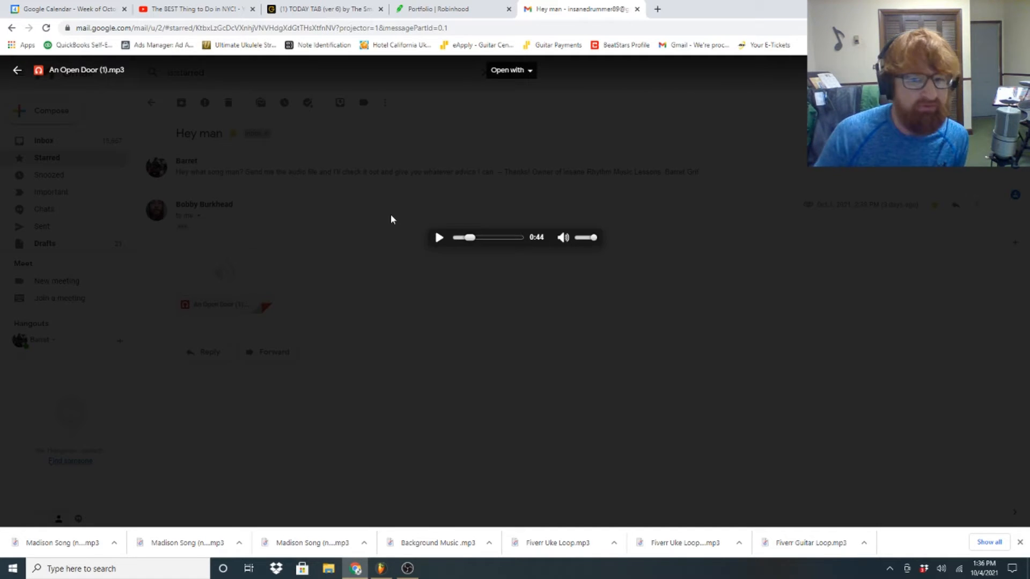
- Resume An Open Door from 0:44 and pause it at 1:08
click(439, 237)
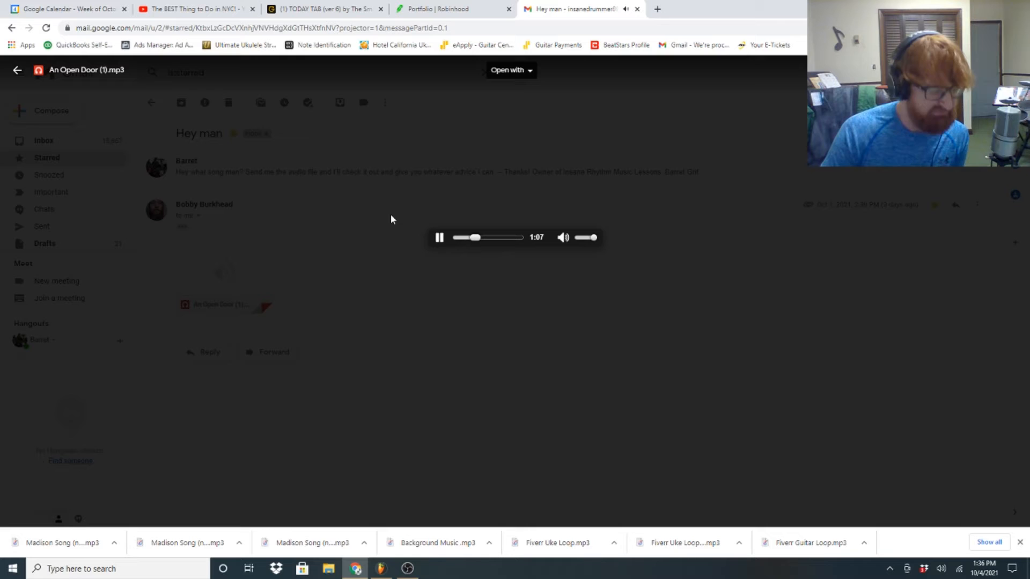
click(438, 237)
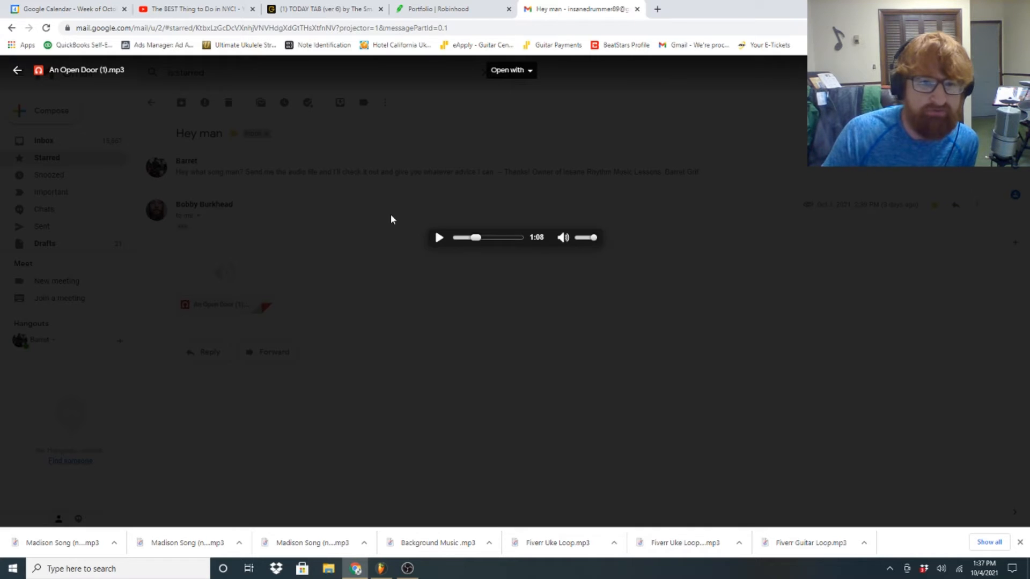
- Resume An Open Door in the Gmail preview from 1:08
click(438, 237)
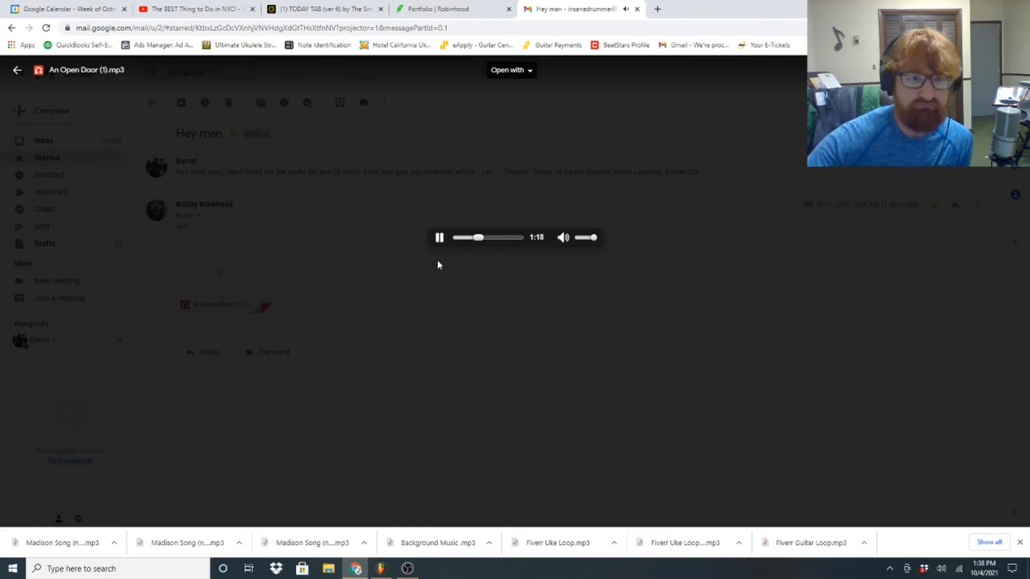
mouse_move(439, 237)
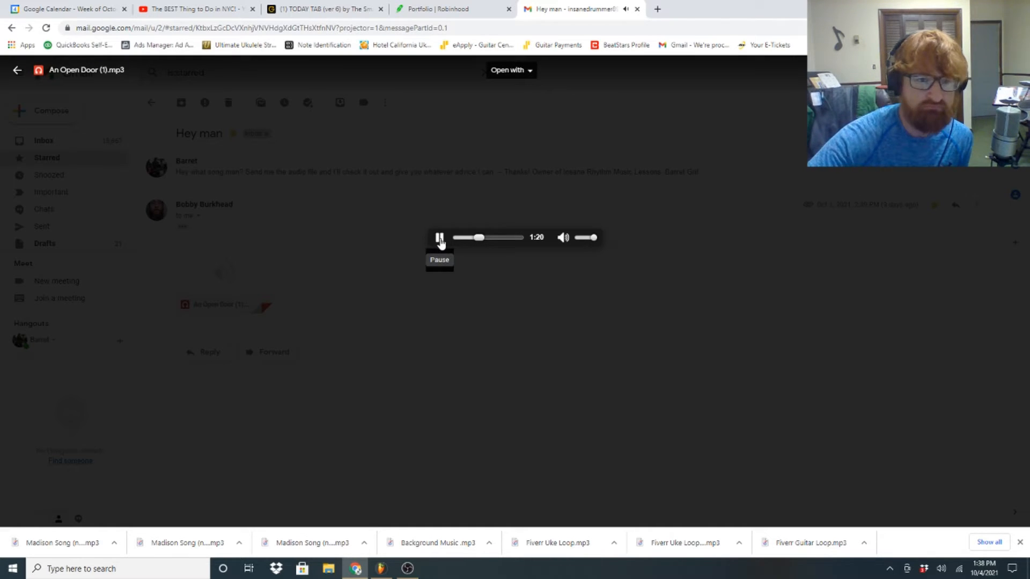
- Pause An Open Door at 1:20, play on, then pause again near 1:40
click(439, 237)
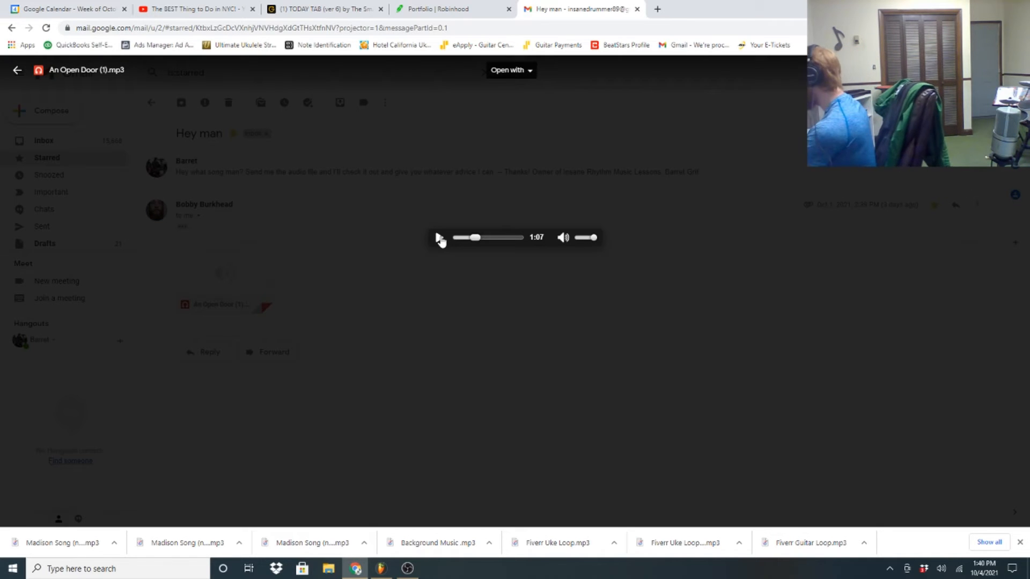
click(438, 237)
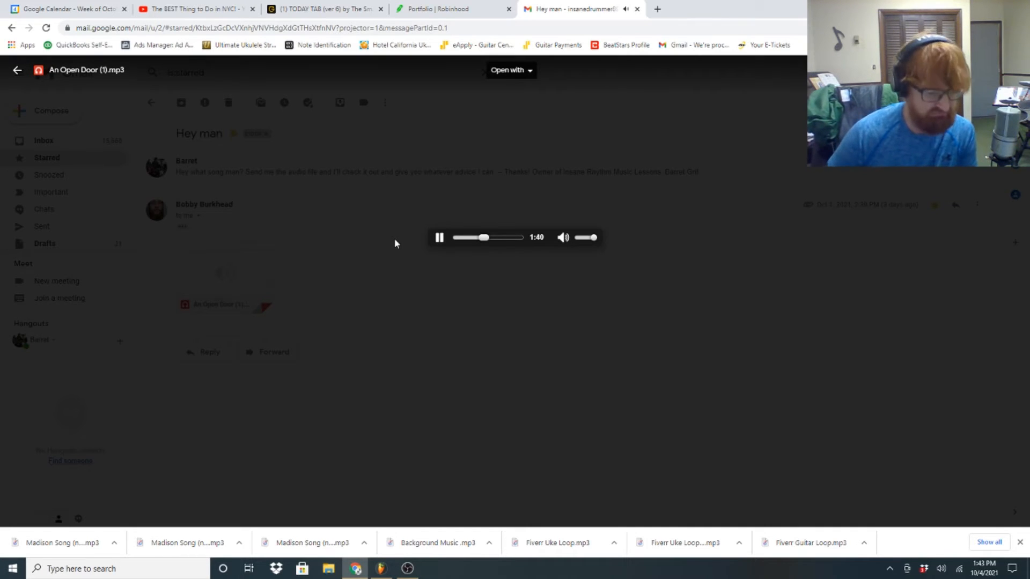
click(438, 237)
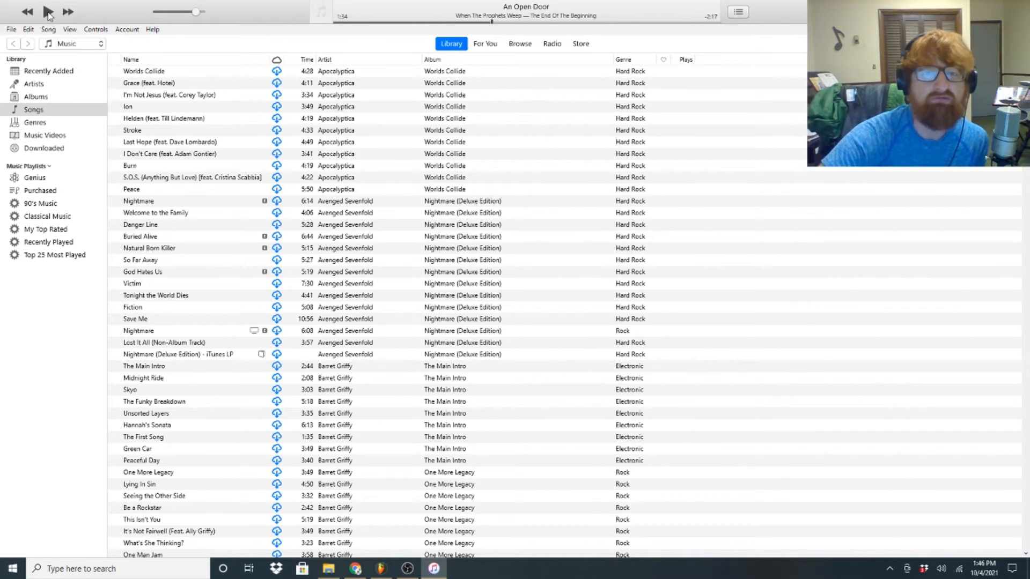
- Play An Open Door in iTunes for a few seconds, pausing at 1:53
click(47, 11)
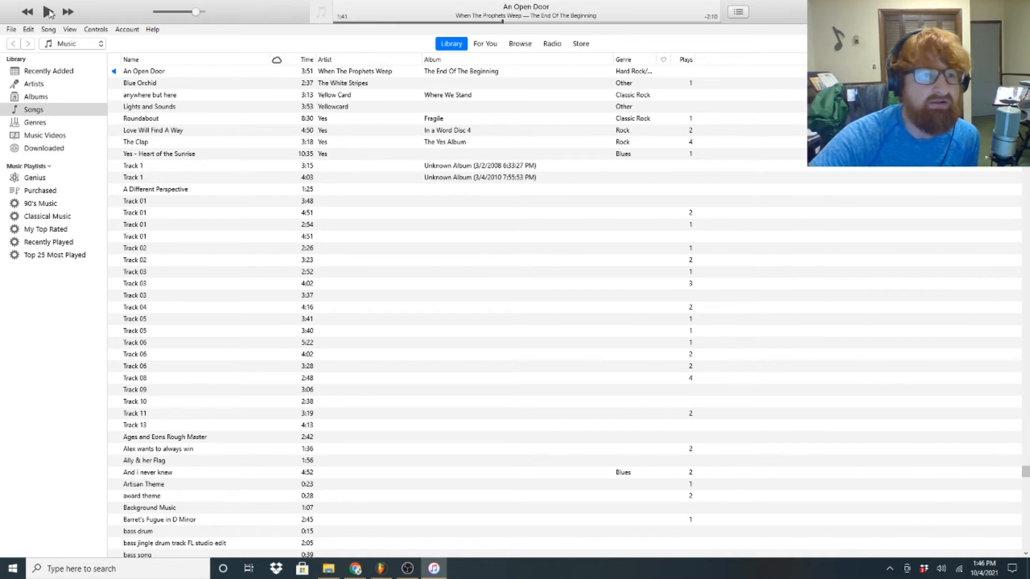
click(47, 12)
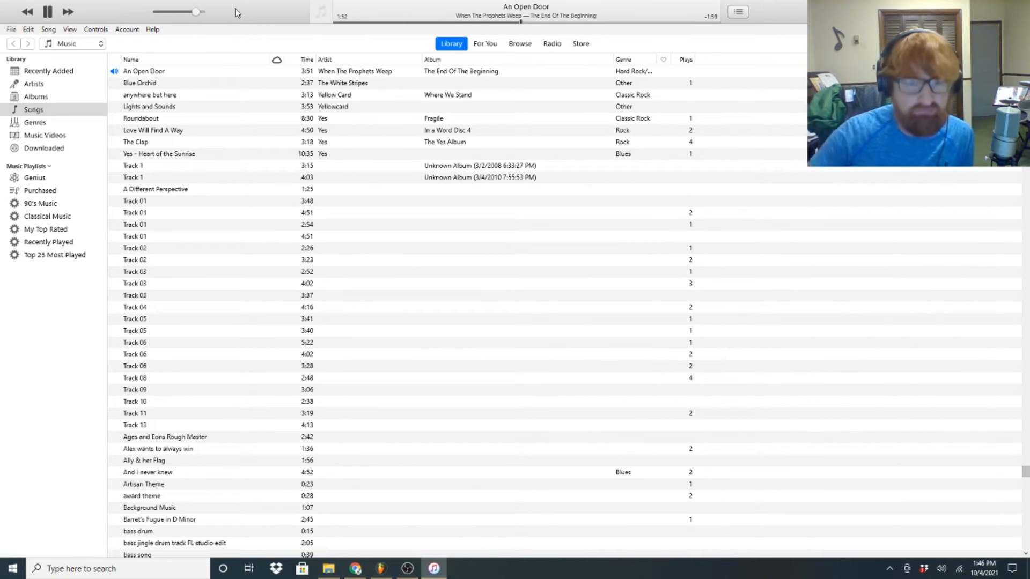
click(47, 11)
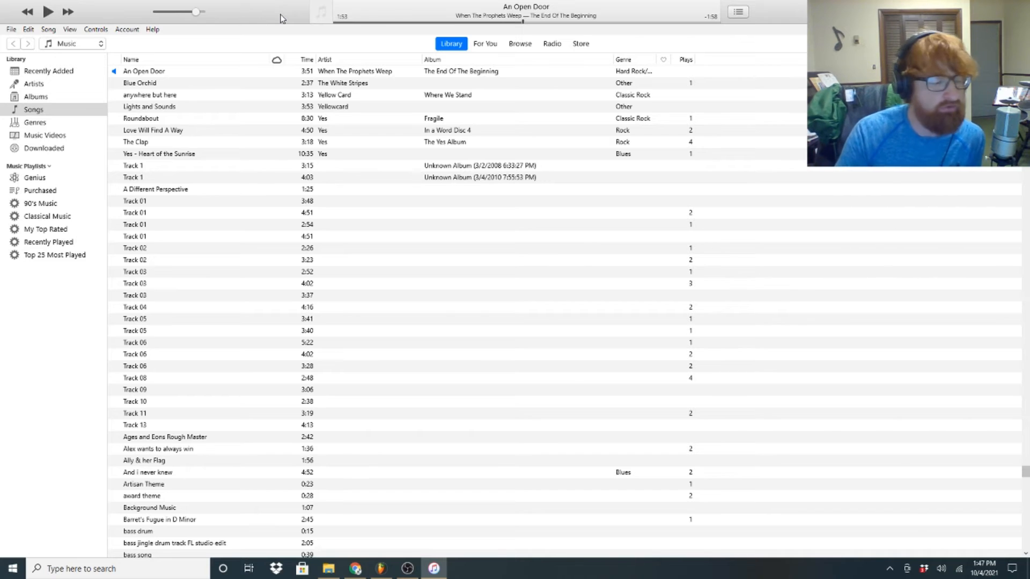
- Play An Open Door, pause near 1:55 to comment, then resume
click(48, 11)
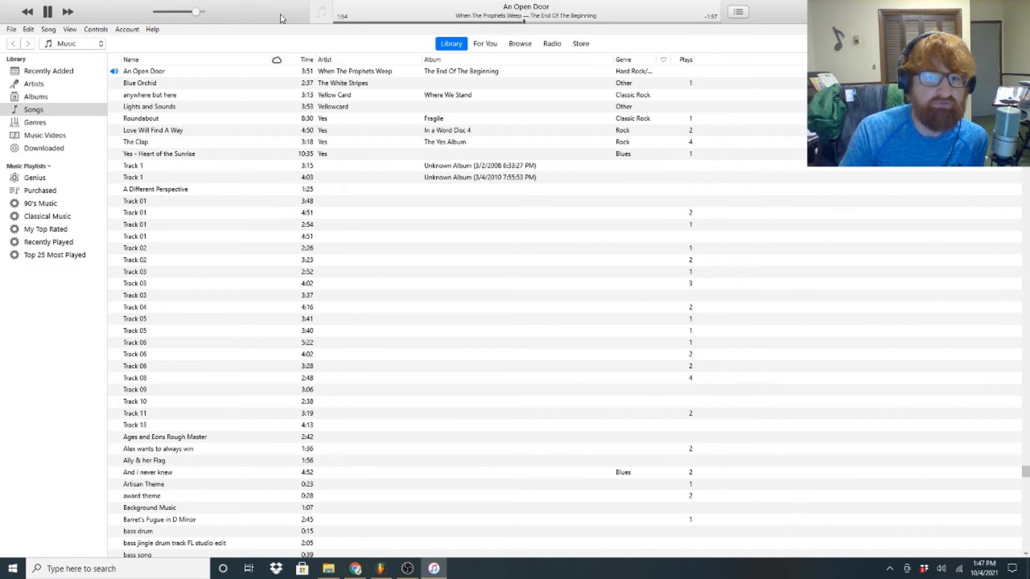
click(47, 12)
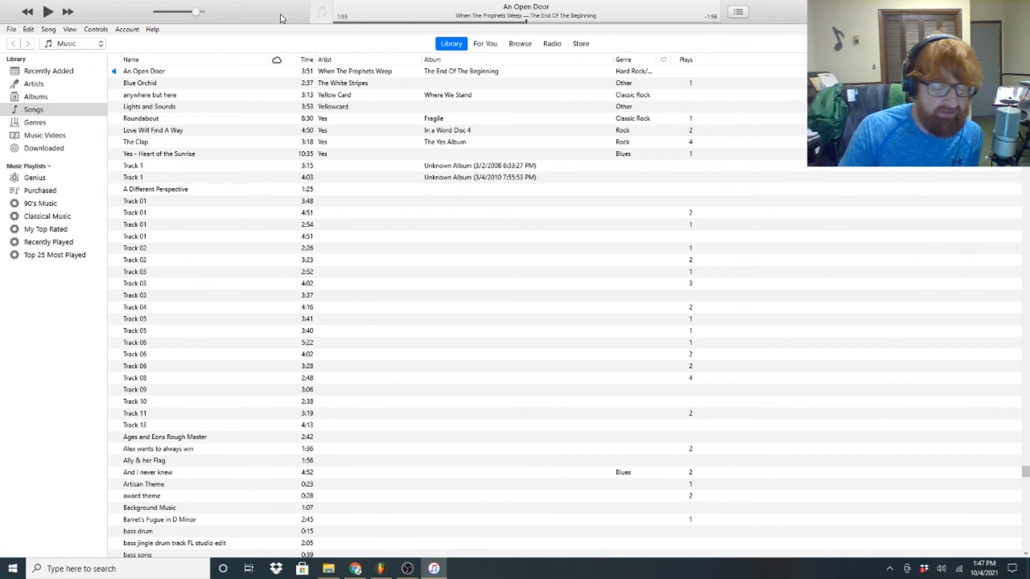
click(48, 12)
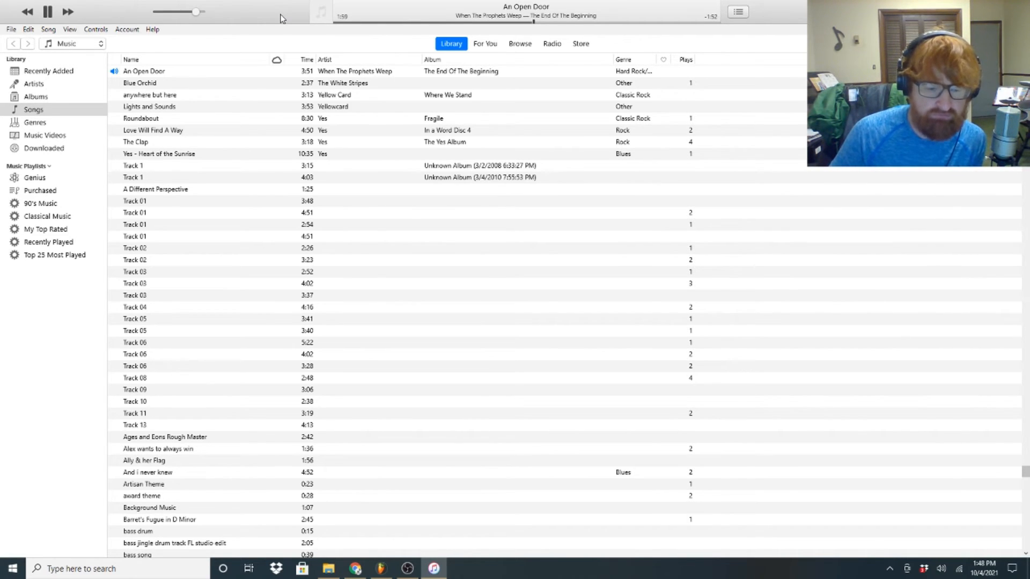
- Pause An Open Door at 2:00, then resume playback through 2:19
click(47, 12)
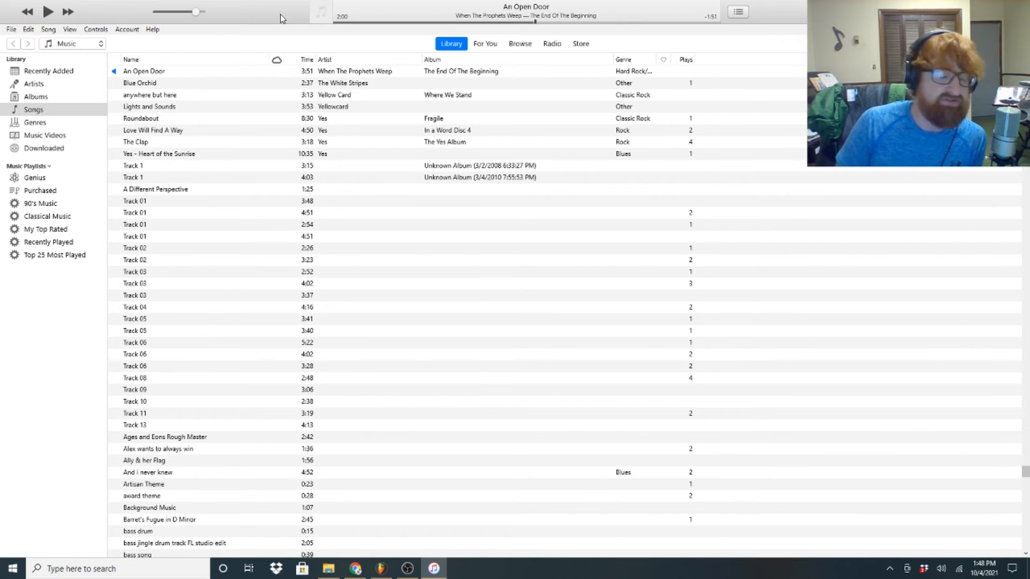
click(48, 12)
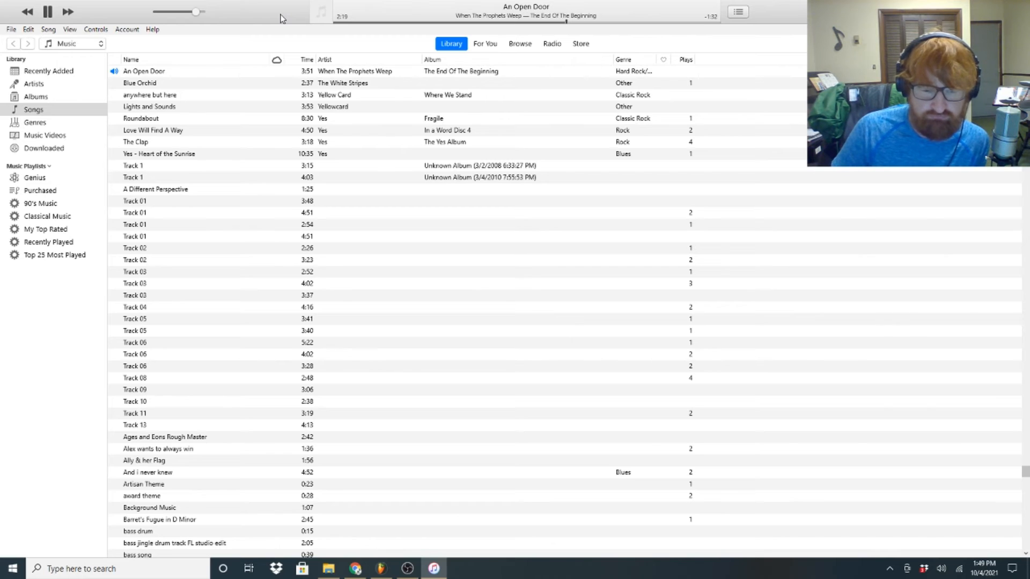
- Pause An Open Door at 2:21 and 2:40, resuming each time toward 2:49
click(48, 12)
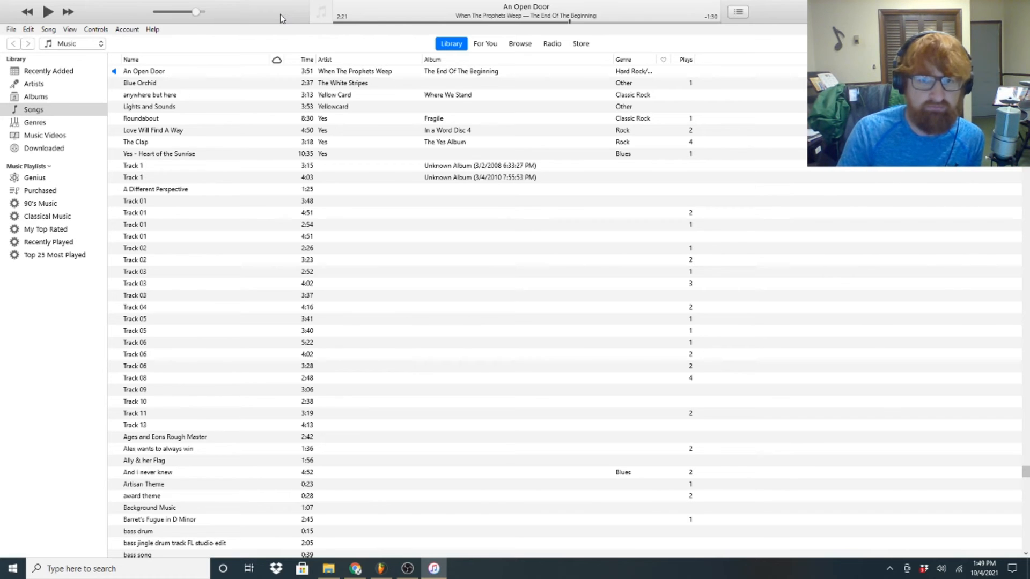
click(48, 12)
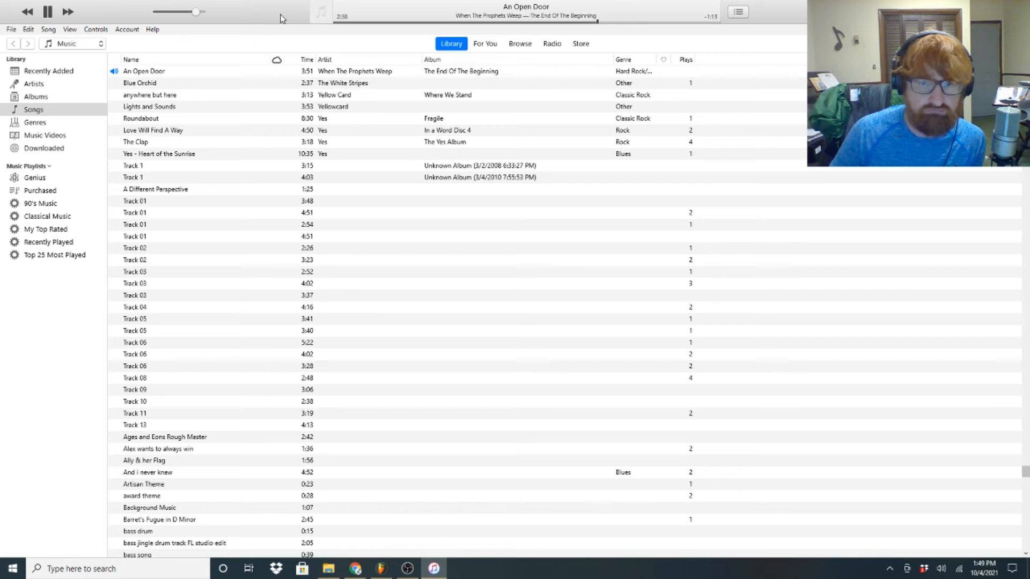
click(47, 12)
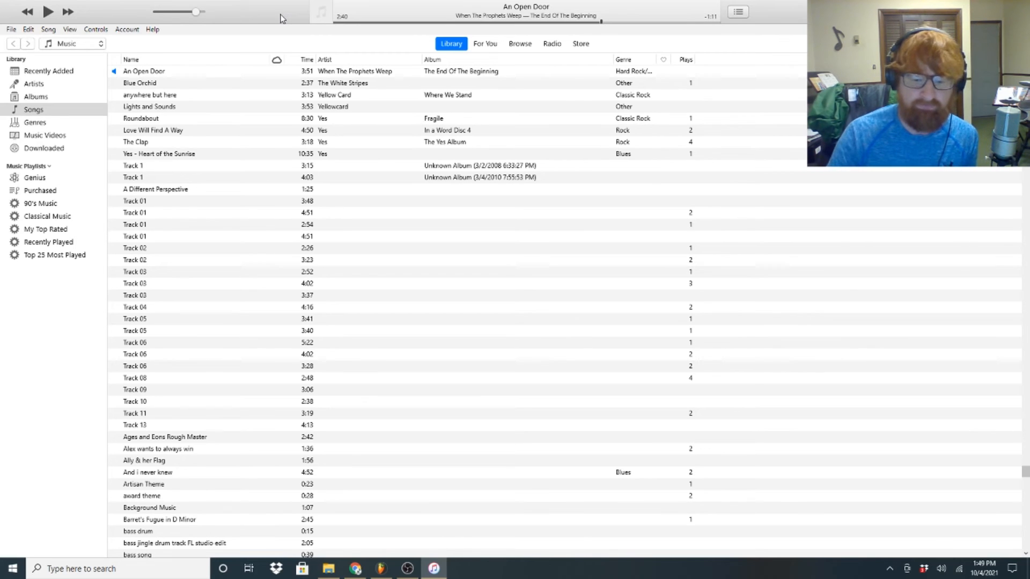
click(48, 12)
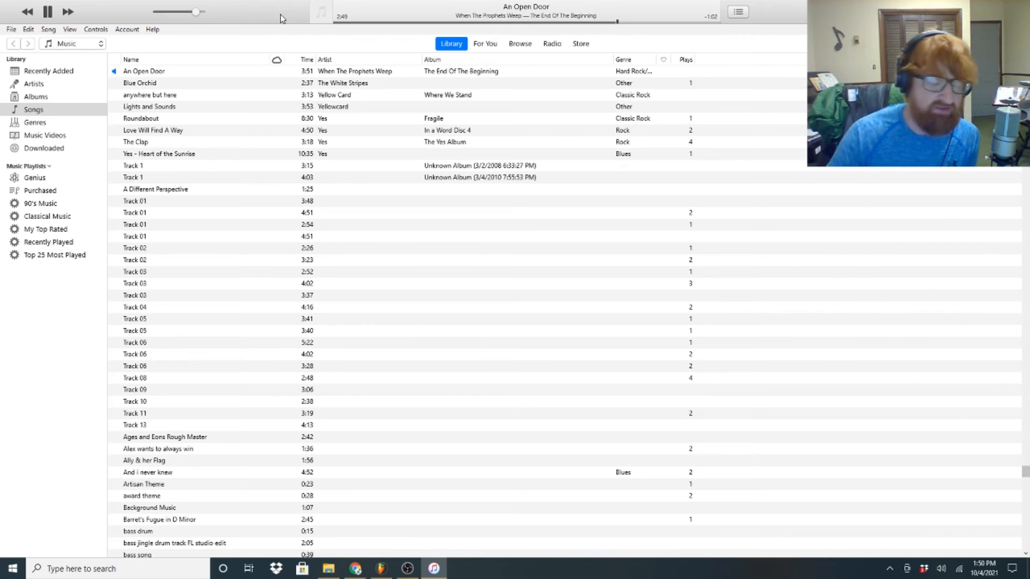
- Pause An Open Door at 2:49, resume, pause at 3:29, then resume playback
click(48, 12)
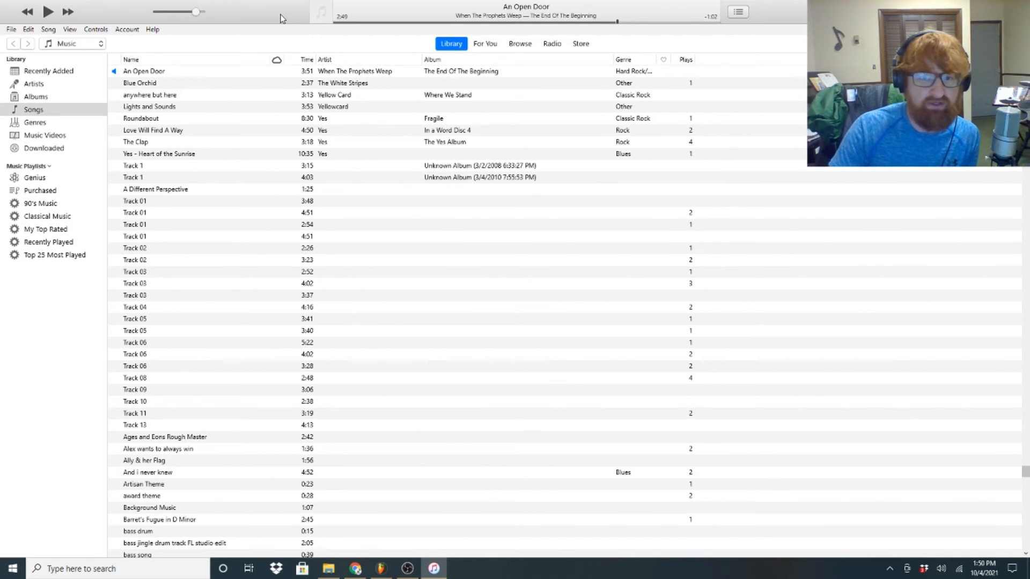
click(47, 12)
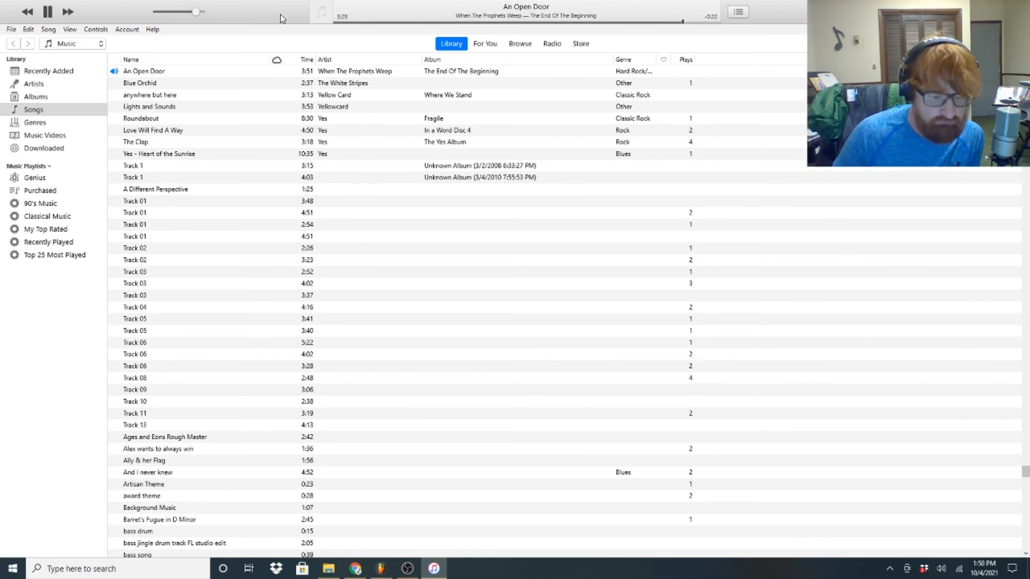
click(47, 11)
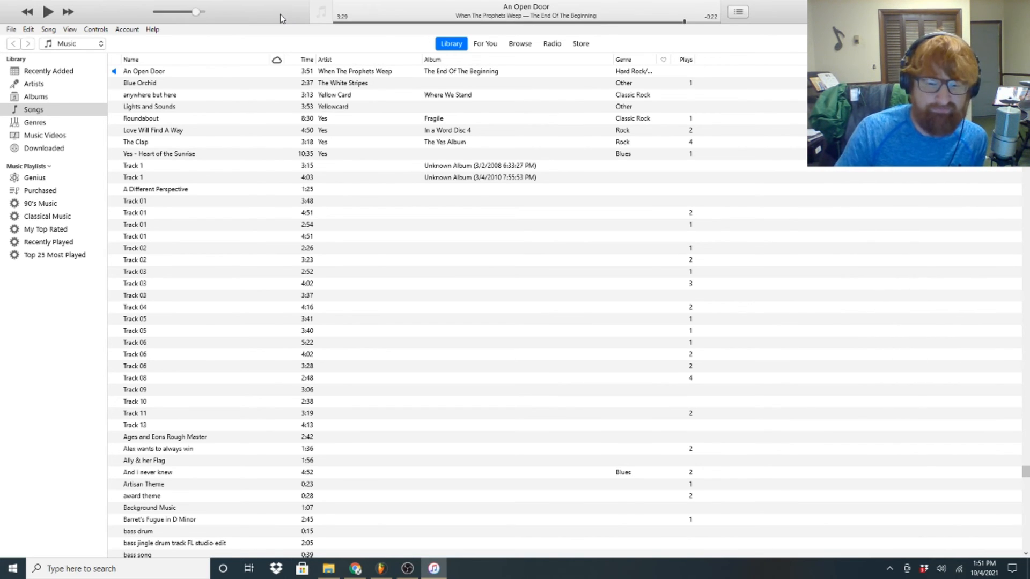
click(48, 12)
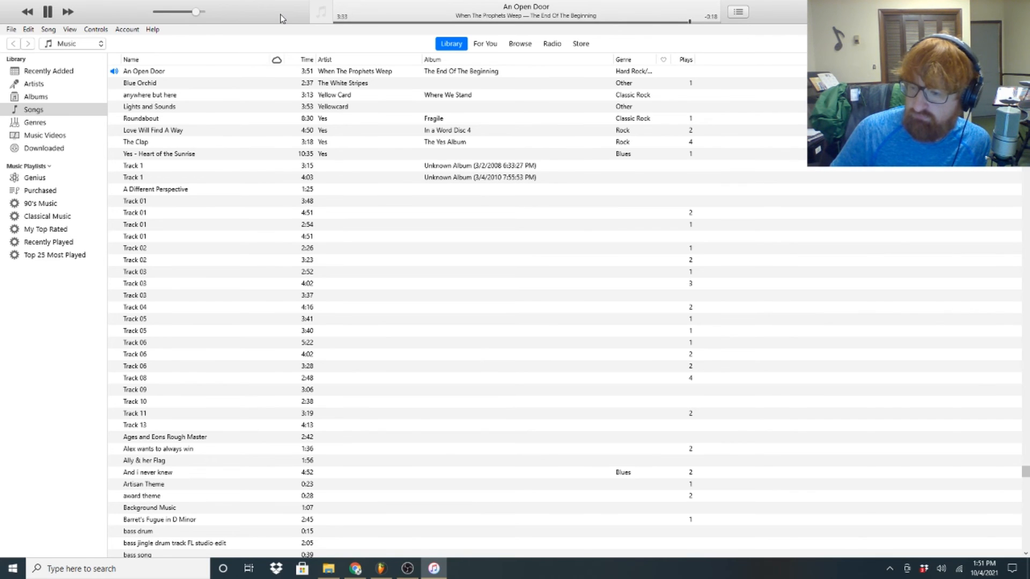
- Pause An Open Door at 3:34, resume, and pause again at 3:41
click(47, 12)
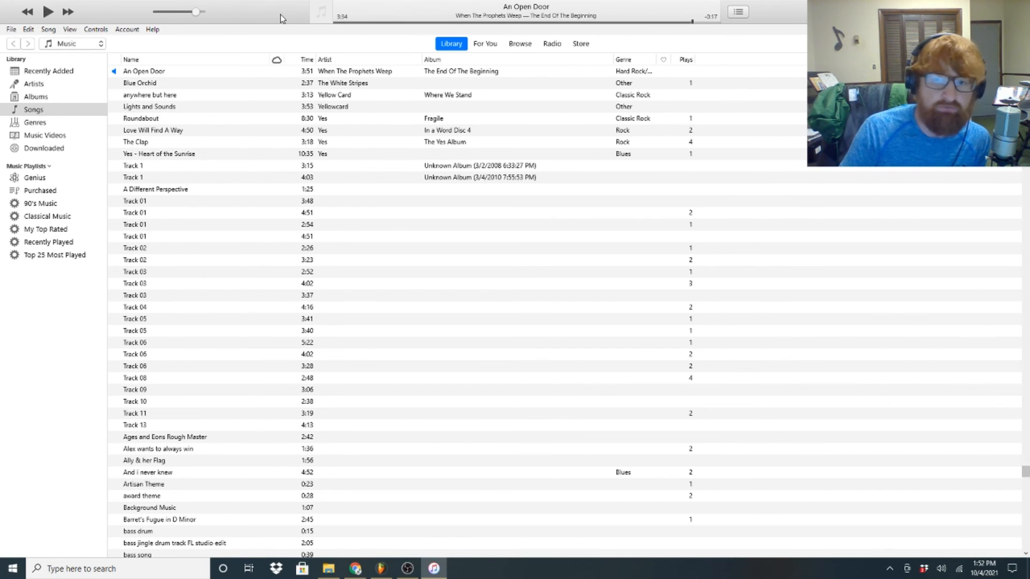
click(47, 12)
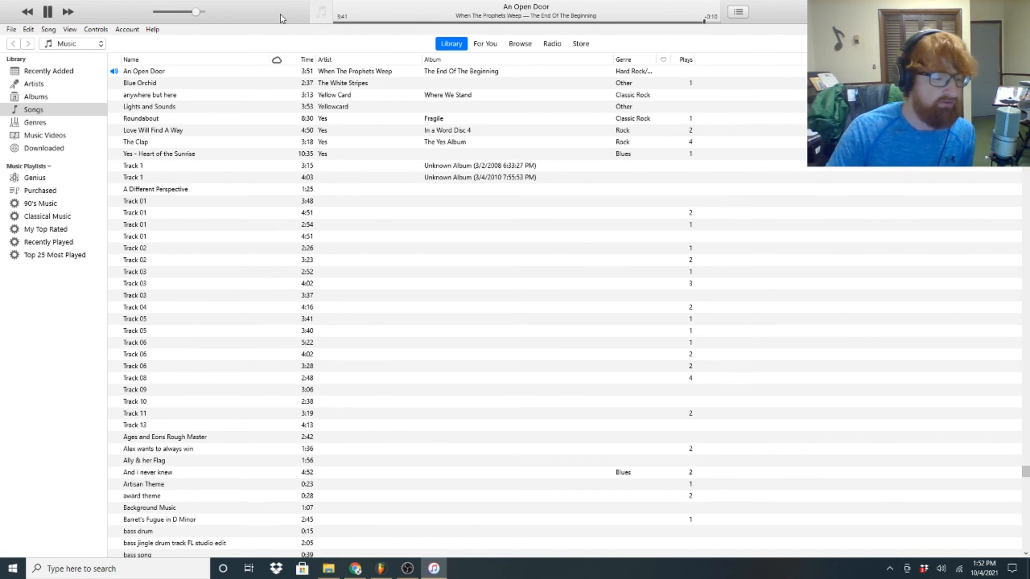
click(47, 12)
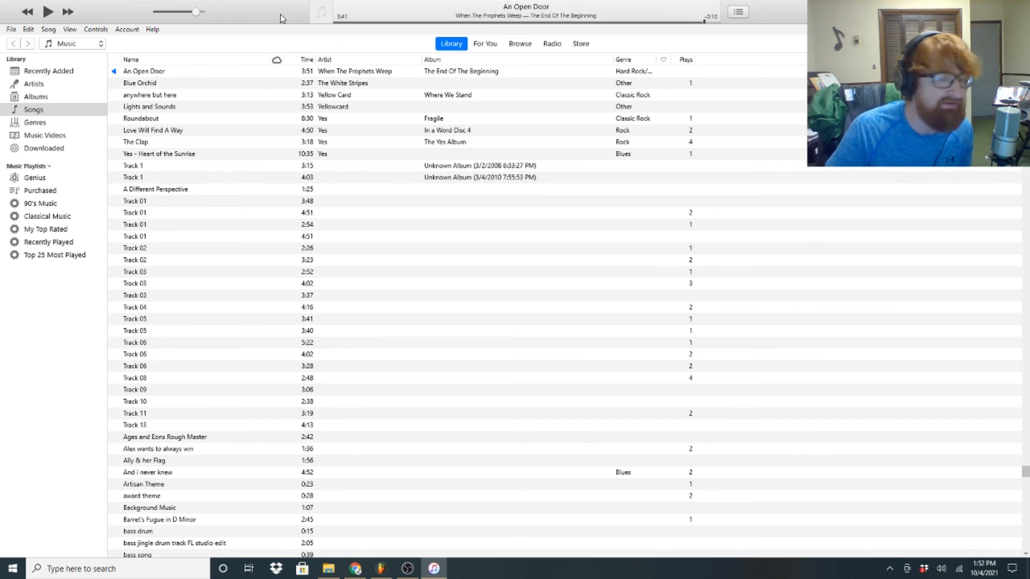
- Resume, pause at 3:47, then rewind the song to its beginning at 0:02
click(48, 12)
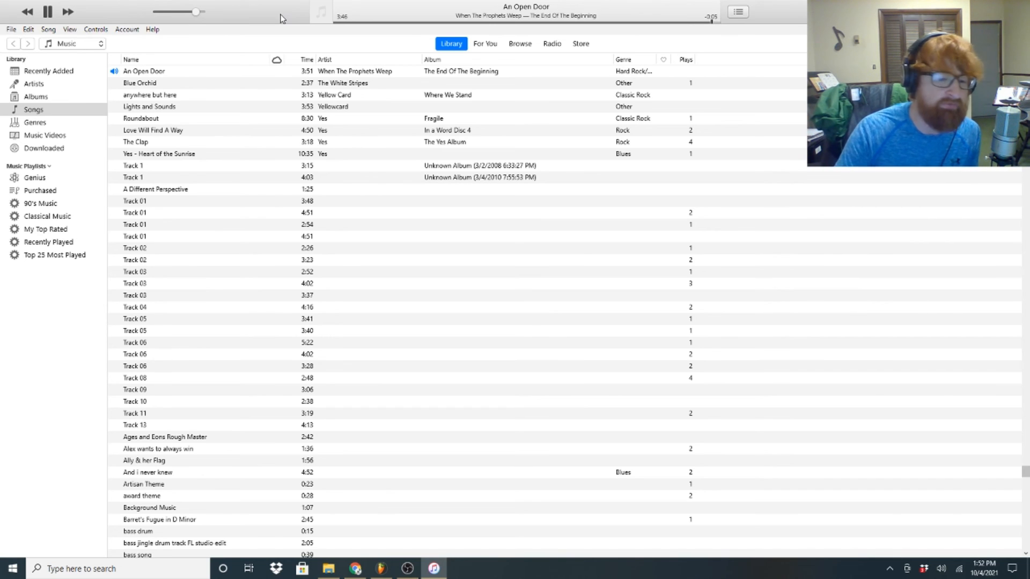
click(47, 11)
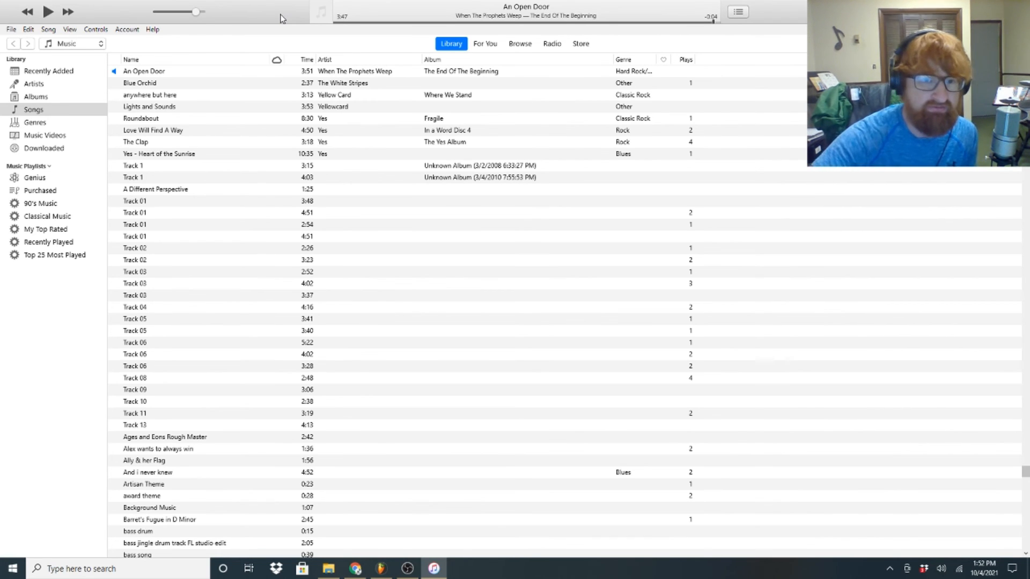
click(47, 12)
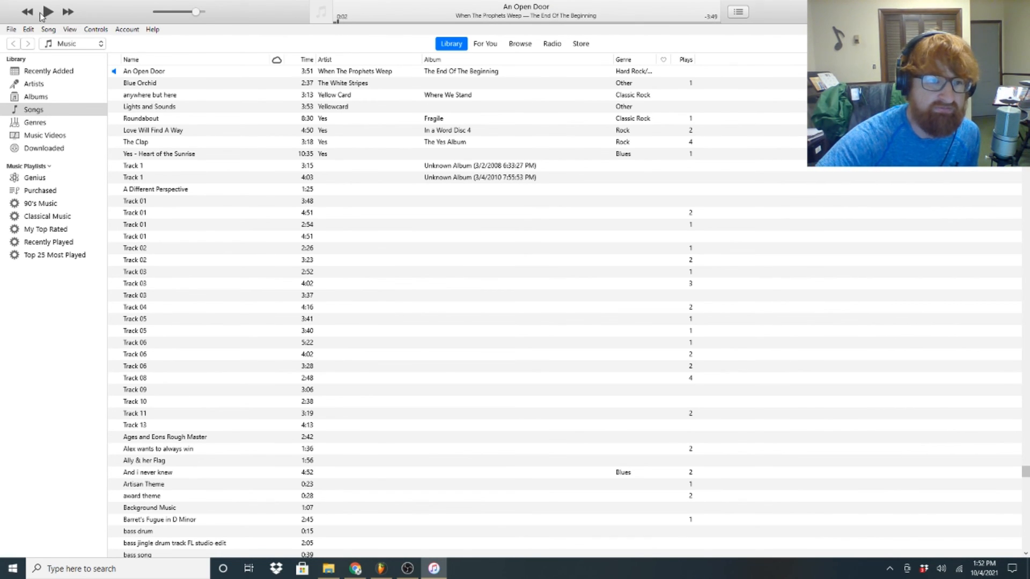
- Play An Open Door from the top, pause at 0:12, resume, then pause at 0:14
click(47, 12)
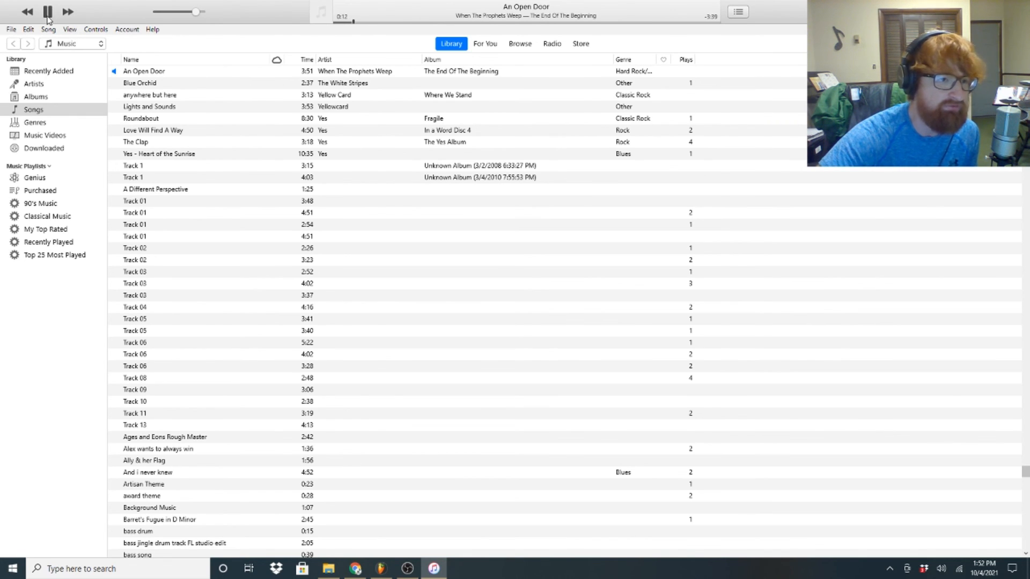
click(48, 12)
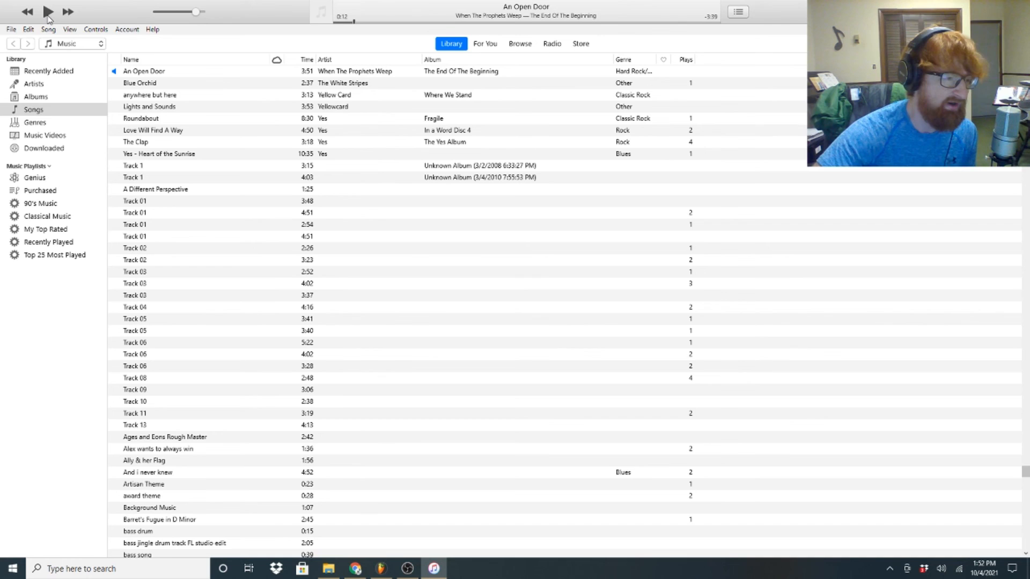
click(47, 12)
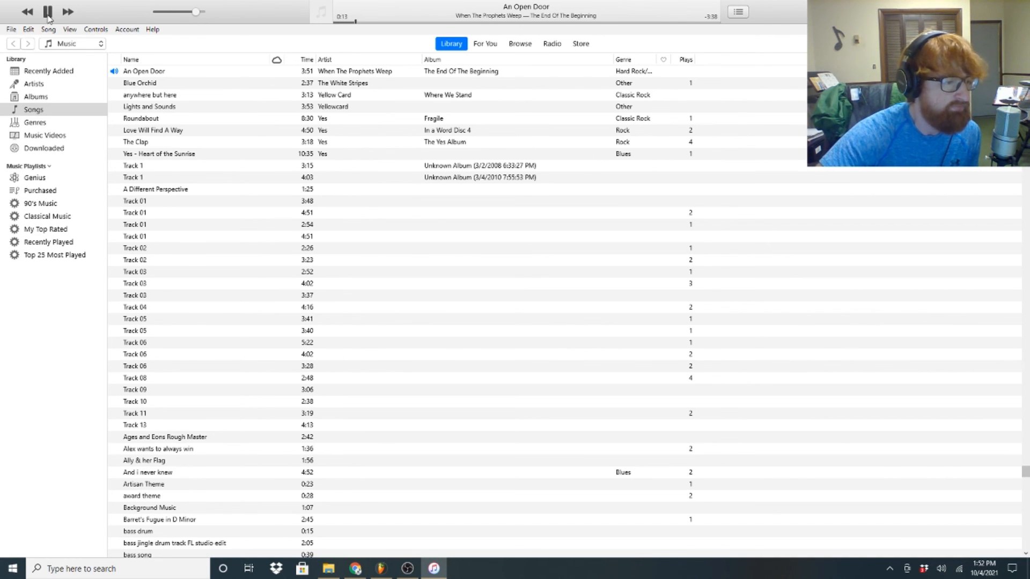
click(47, 12)
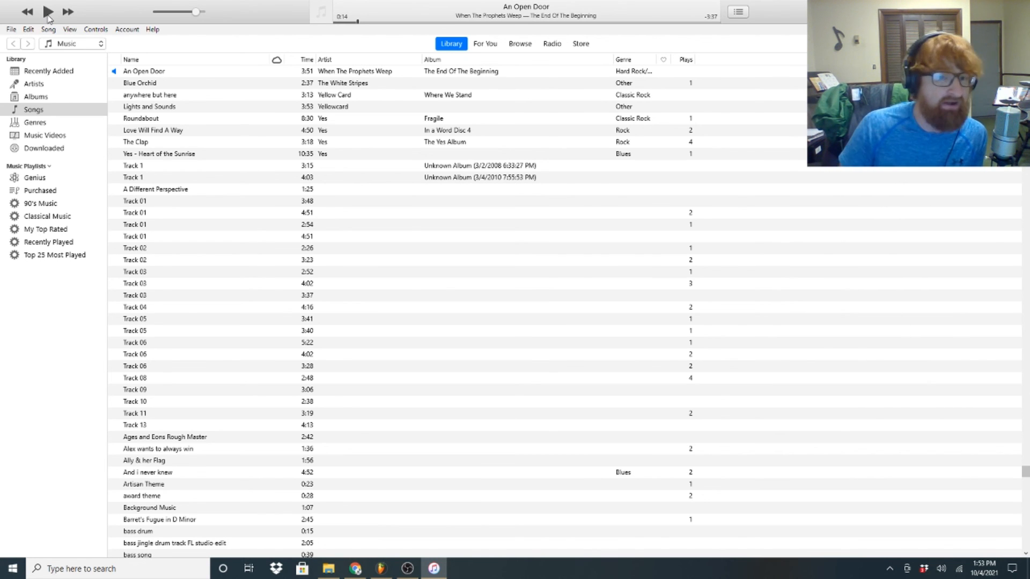
mouse_move(88, 12)
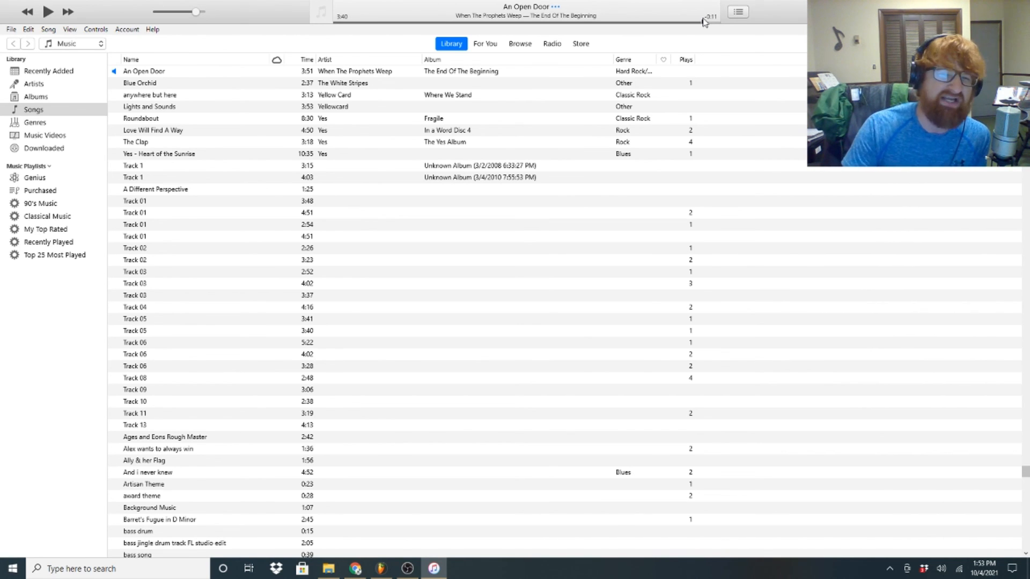
- Resume near the ending, go back to about 3:34, and play the ending from there
click(47, 11)
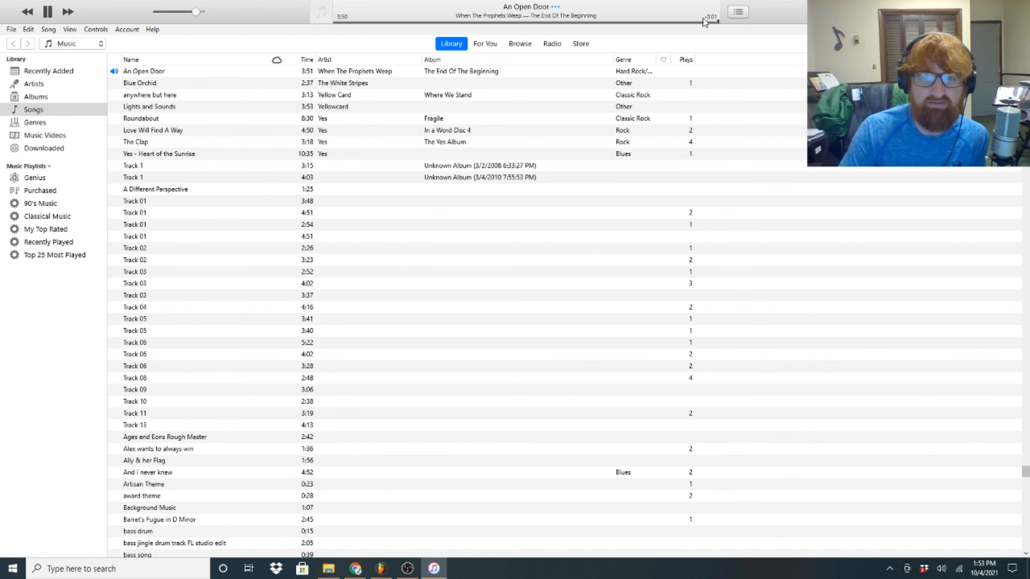
click(47, 12)
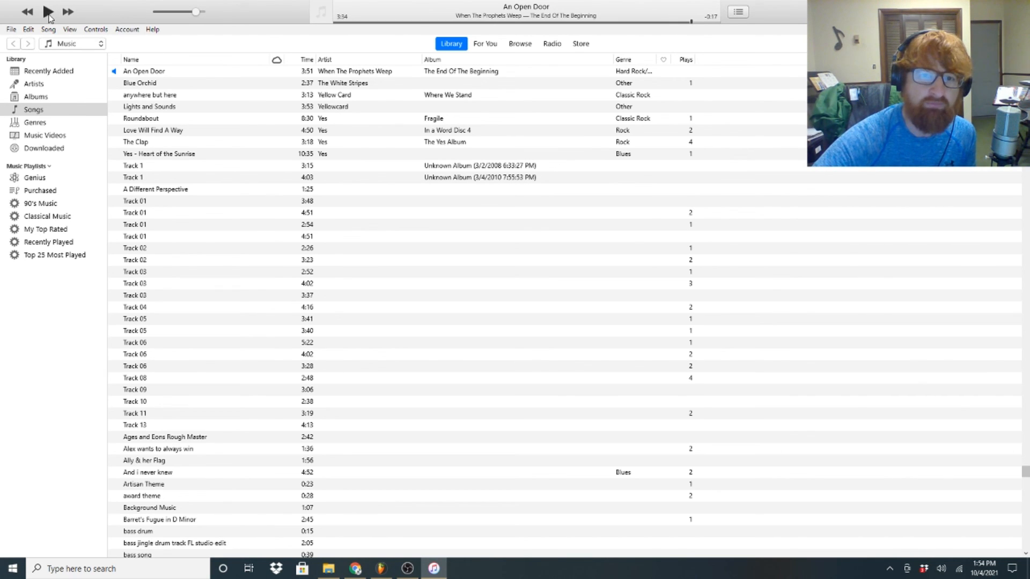
click(48, 12)
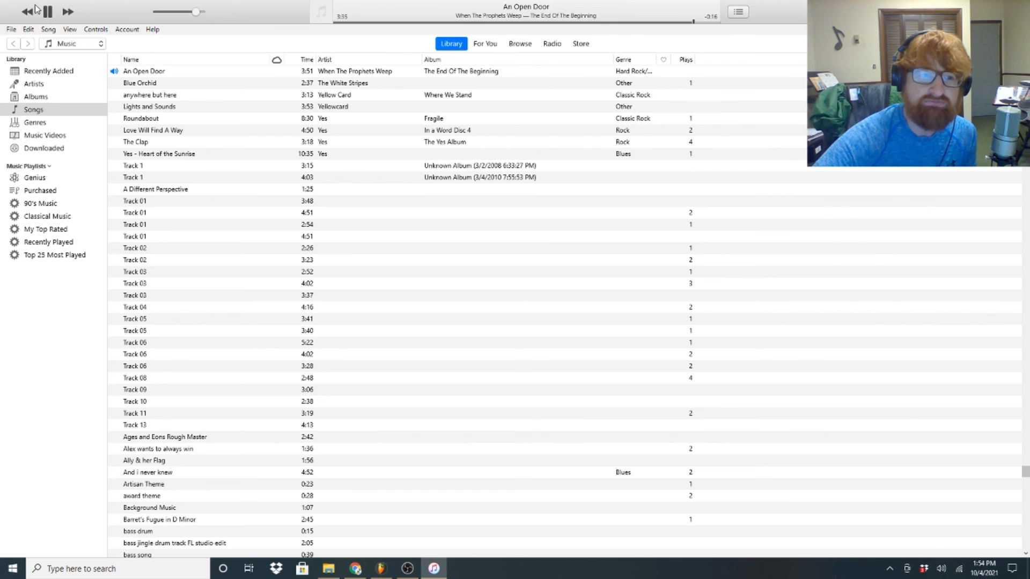